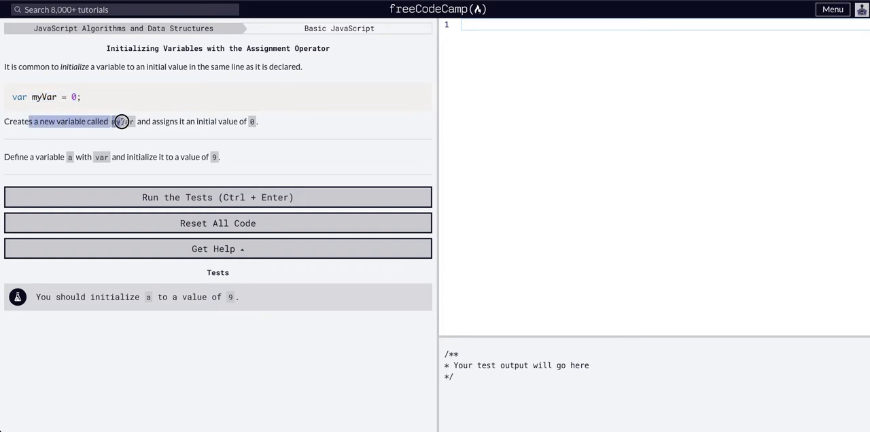
Step: Declare 'var a = 9;' in the editor and run the tests so the lesson passes
left_click_drag(119, 121, 248, 121)
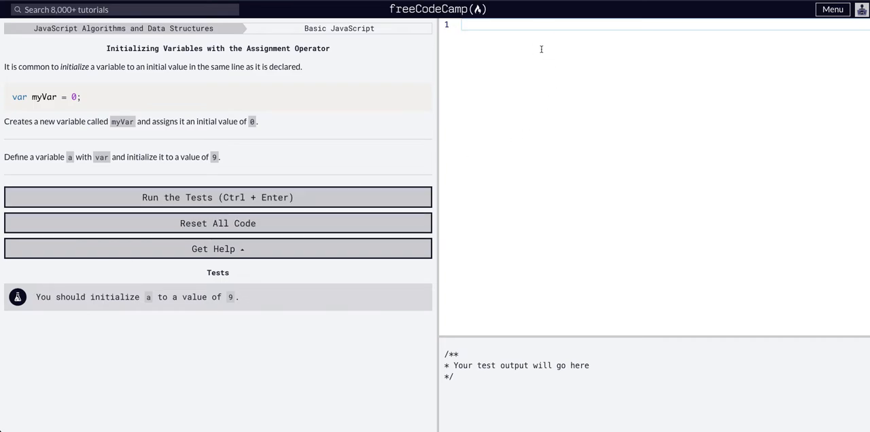
type("var")
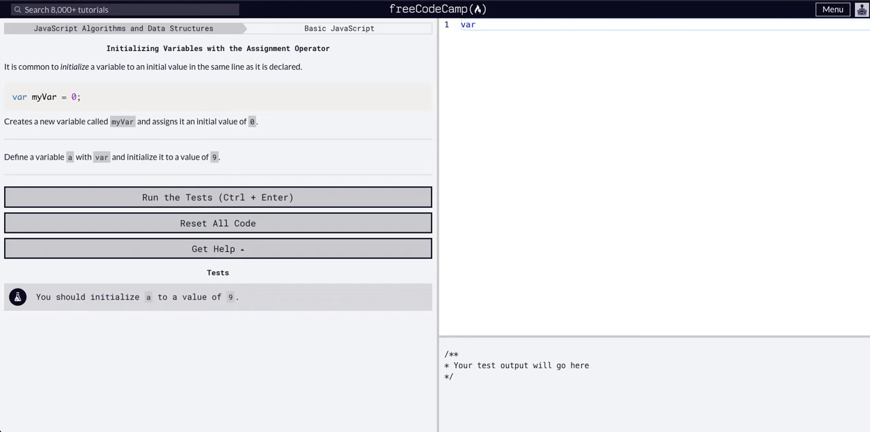
type("a =")
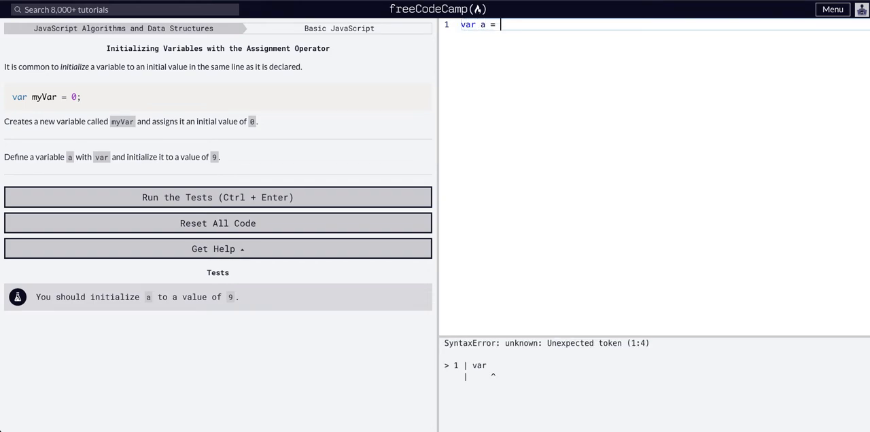
type("9;")
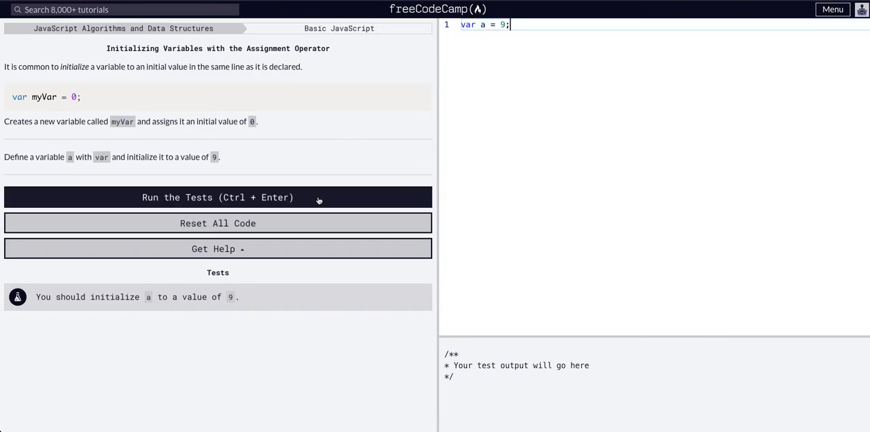
left_click(218, 197)
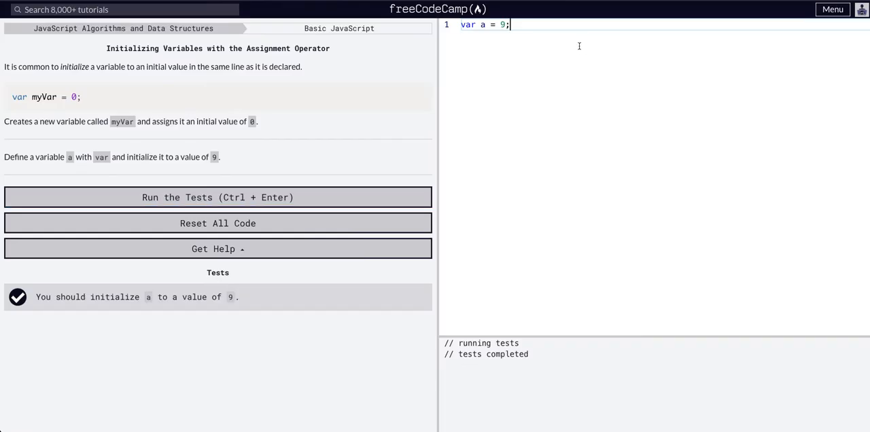
Step: Begin a console.log line below the declaration, typed so far as 'con'
type("c")
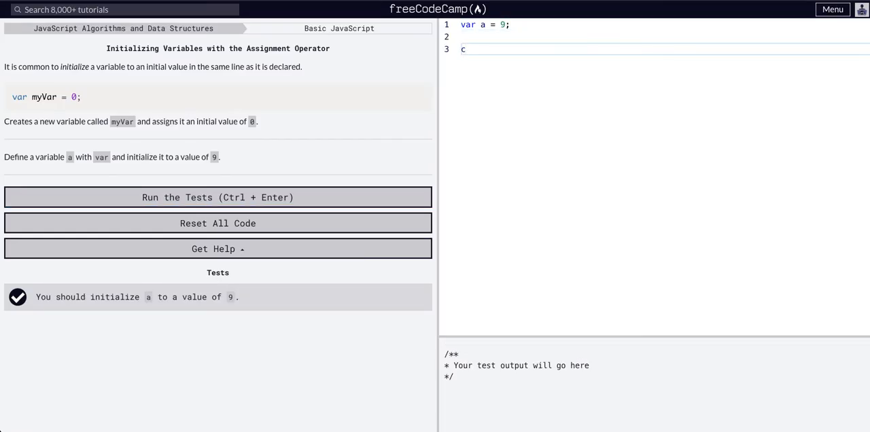
type("on")
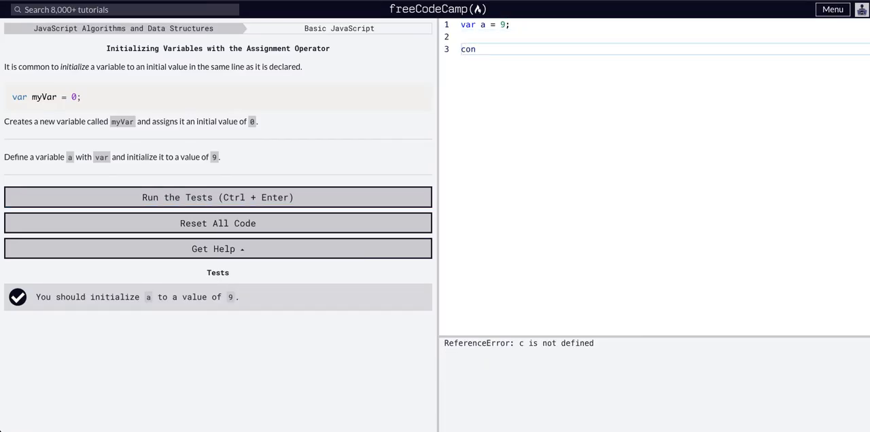